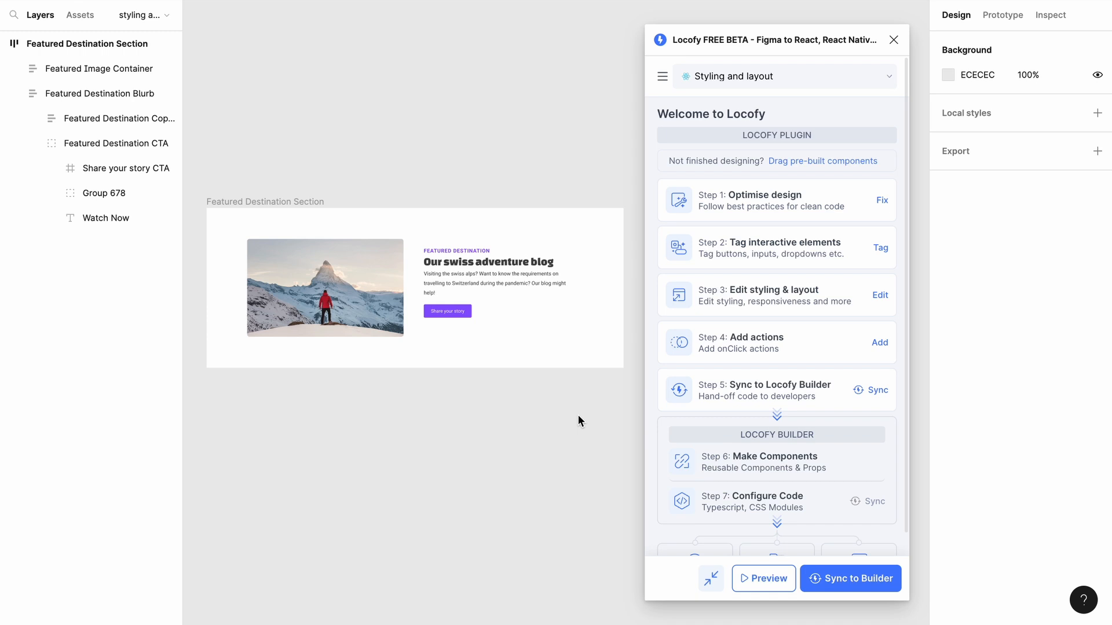
# Enter Locofy's styling step and select the Featured Destination Section frame at 1440 width
pyautogui.click(879, 295)
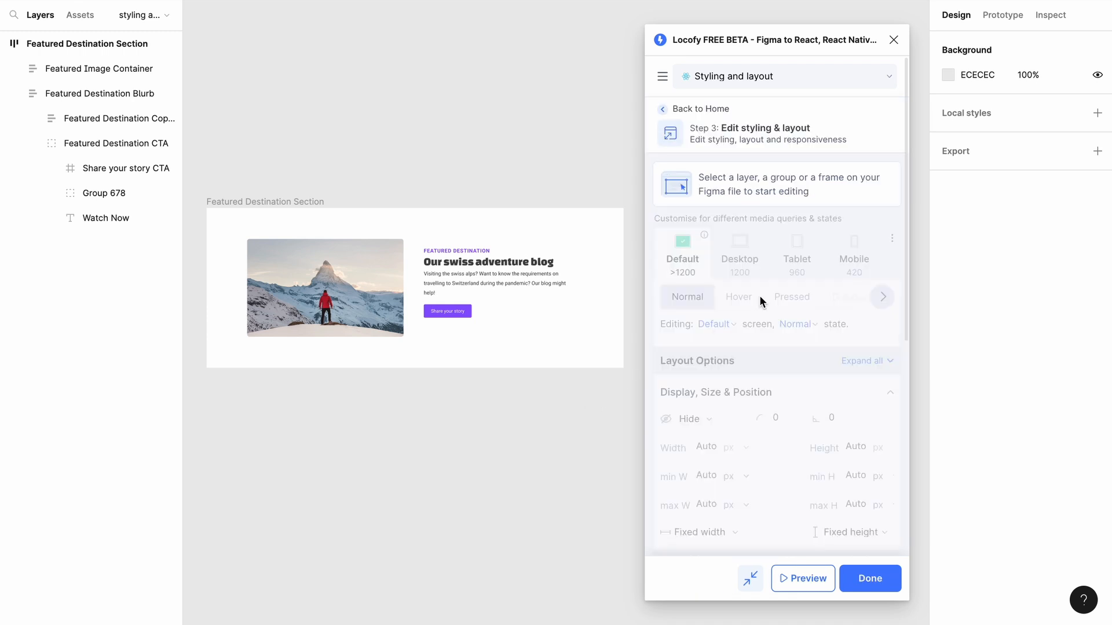
pyautogui.click(88, 43)
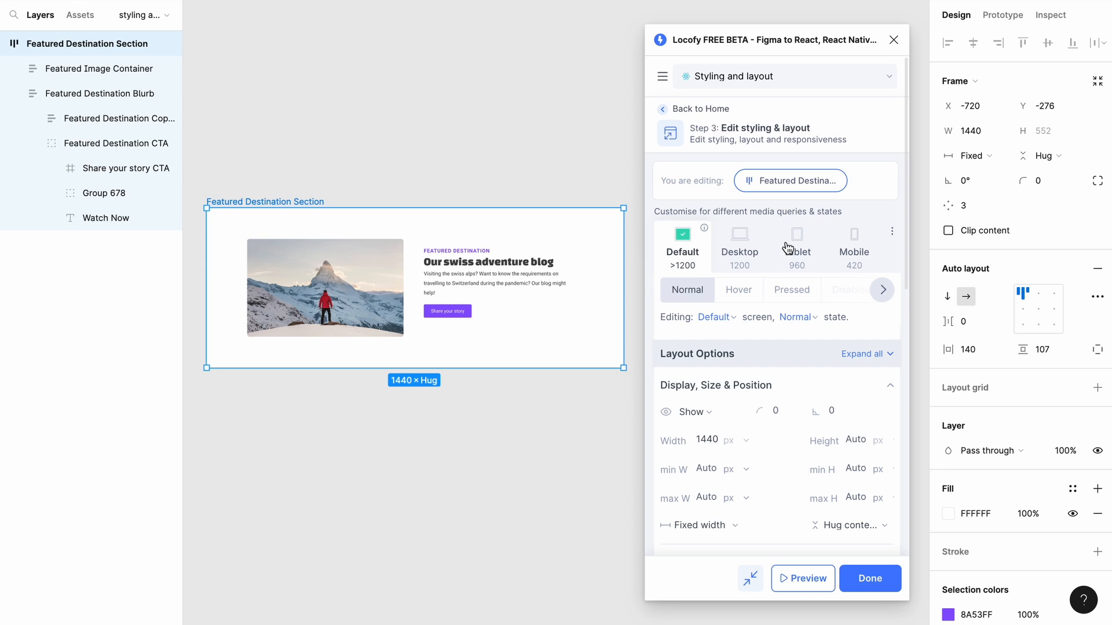
# Give the Tablet breakpoint (900) a vertical layout direction and show the media query list with 350small
pyautogui.click(797, 244)
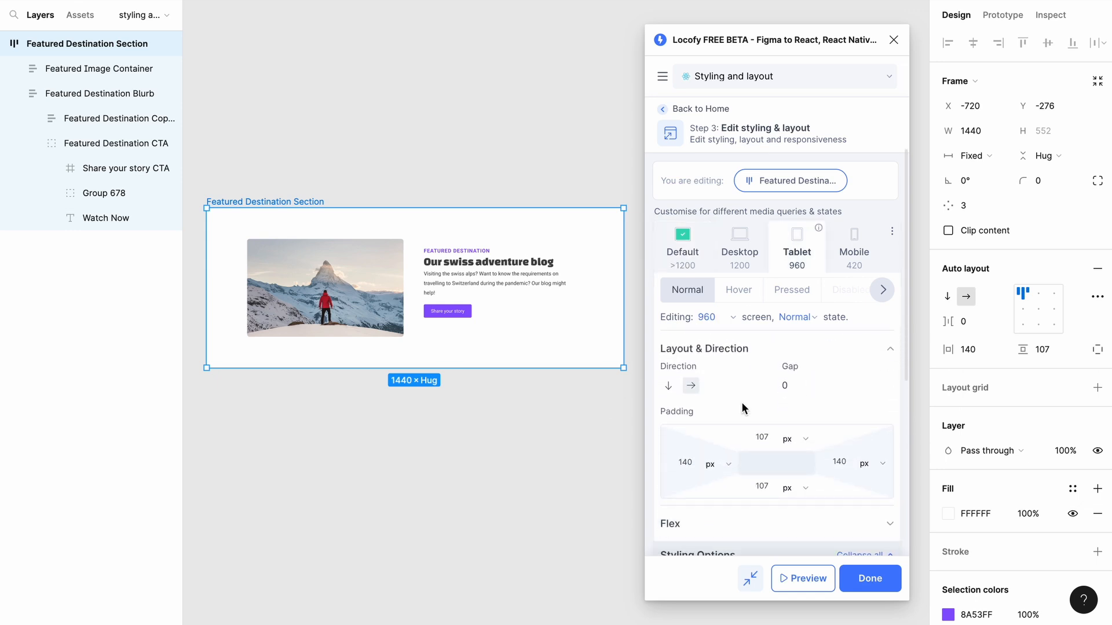
pyautogui.click(802, 577)
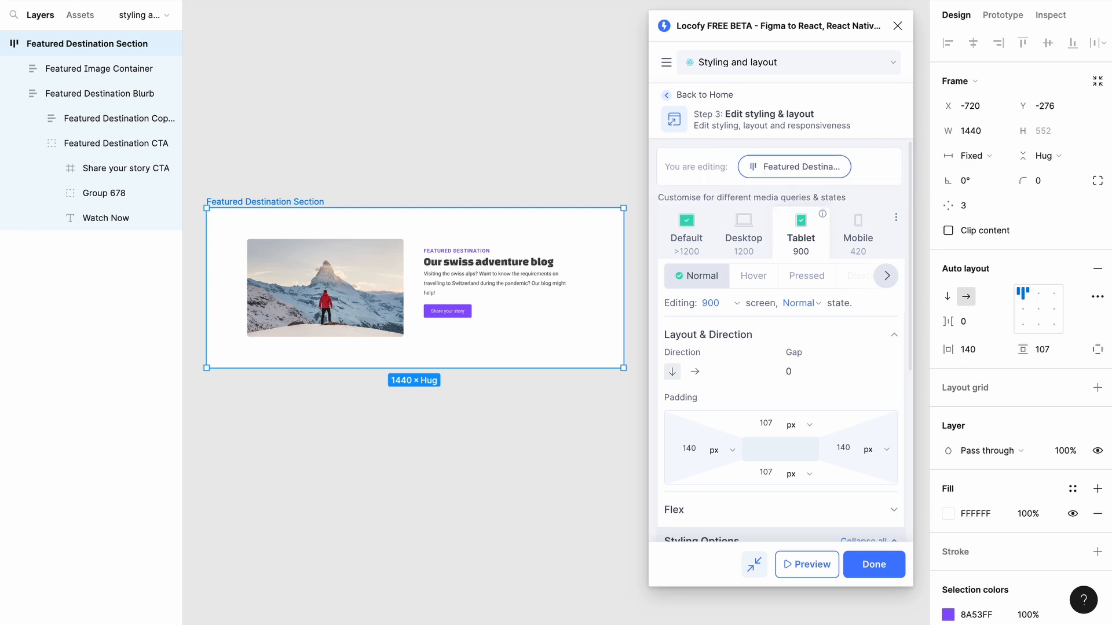
pyautogui.click(684, 226)
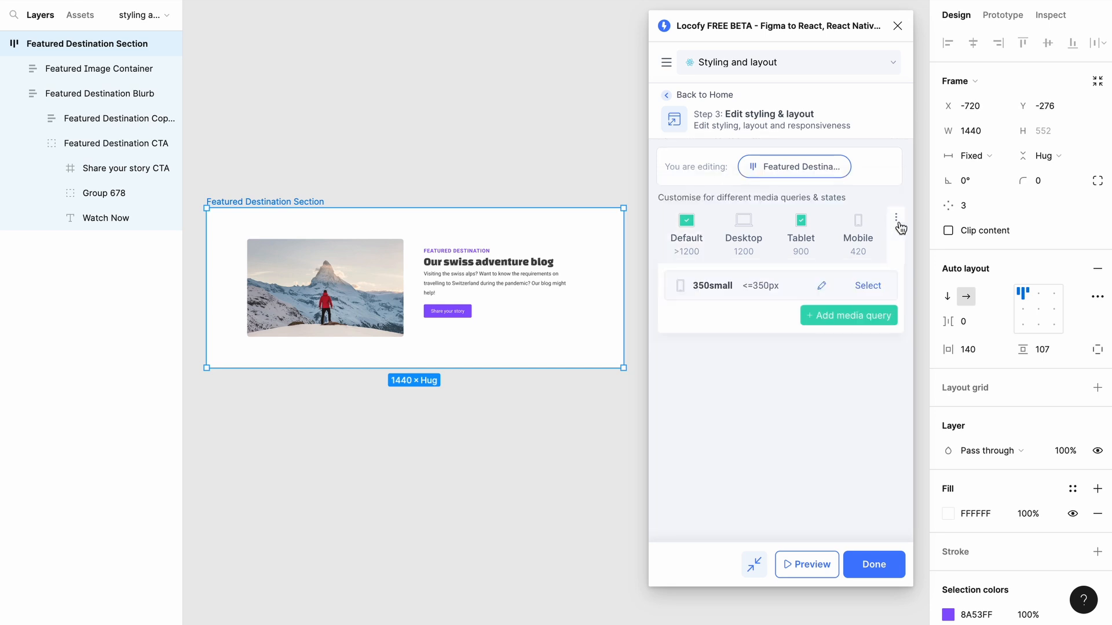
# Add custom media query 1024 (width ≤1024px AND landscape), then select the Featured Destination Blurb
pyautogui.click(848, 315)
pyautogui.write('1')
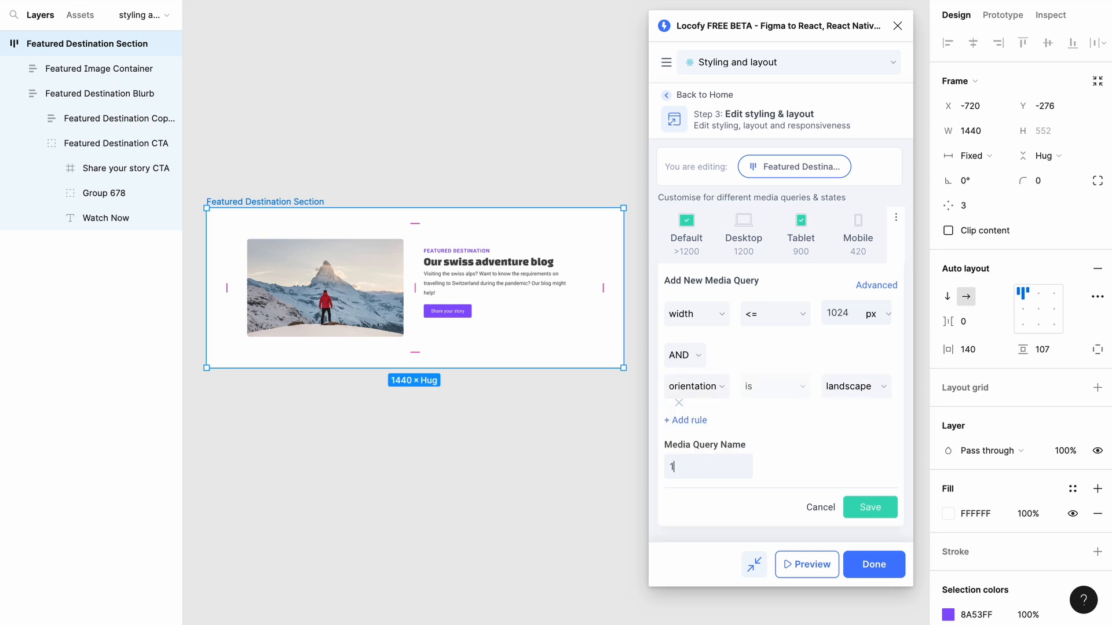
pyautogui.click(869, 507)
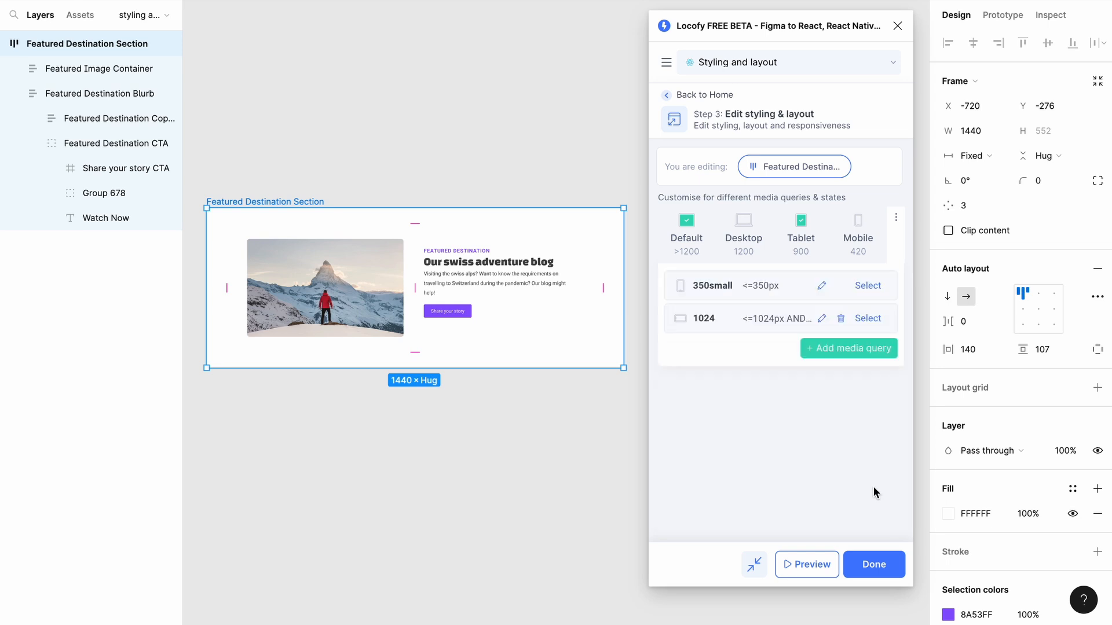
pyautogui.click(847, 349)
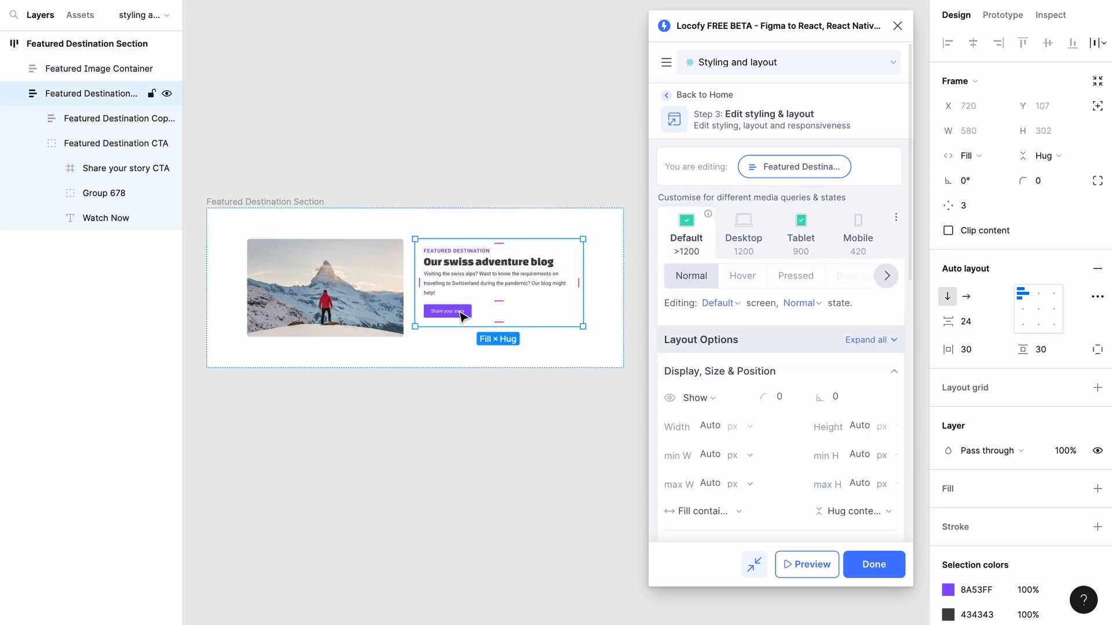
# Select the Featured Destination CTA group and edit its child layers for the Hover state
pyautogui.click(446, 311)
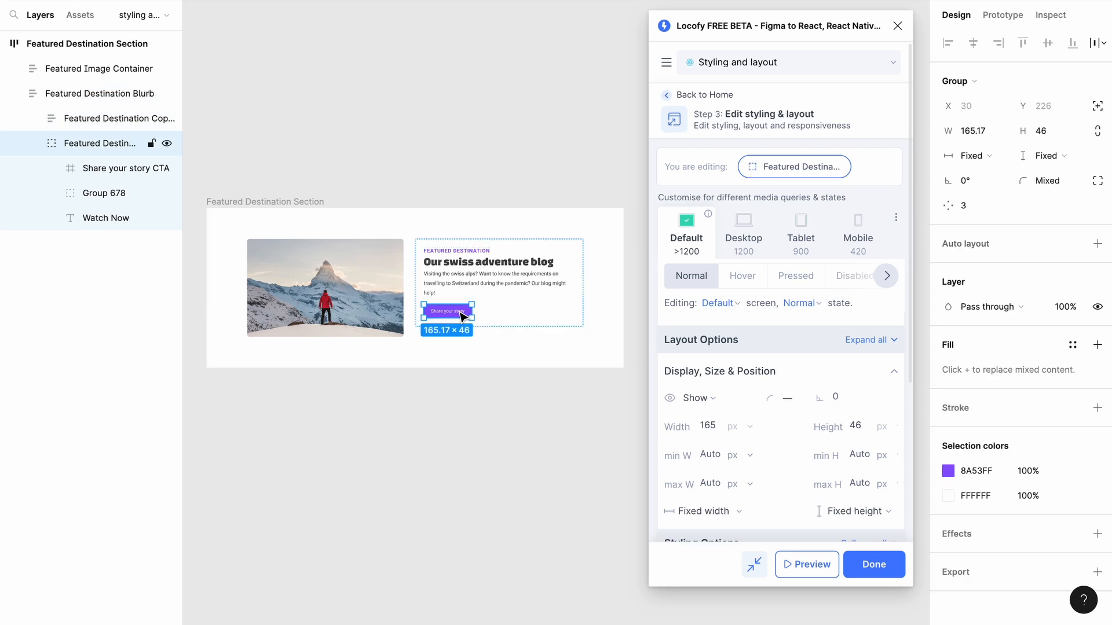
pyautogui.click(742, 276)
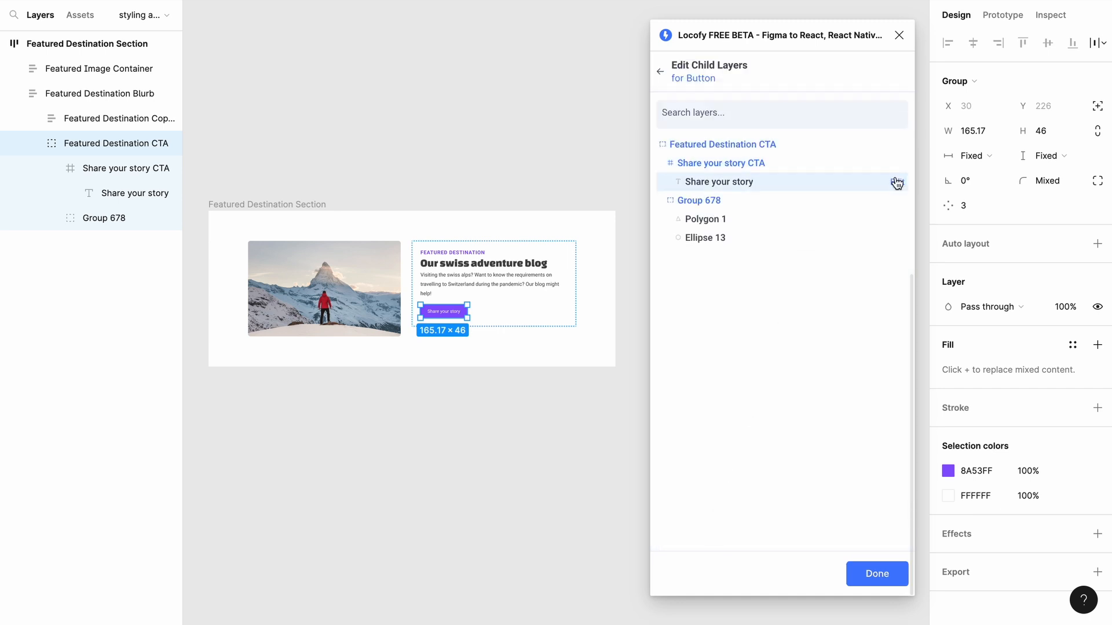
# Edit hover styling of the Share your story text, bringing up the picker for its FFFFFF fill
pyautogui.click(721, 182)
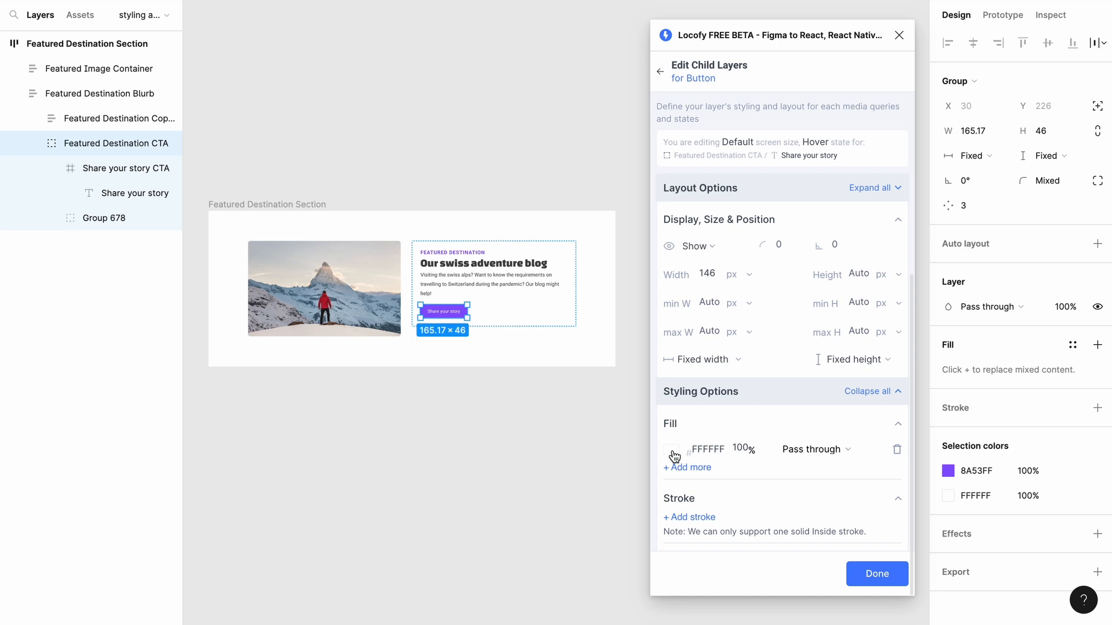
pyautogui.click(674, 450)
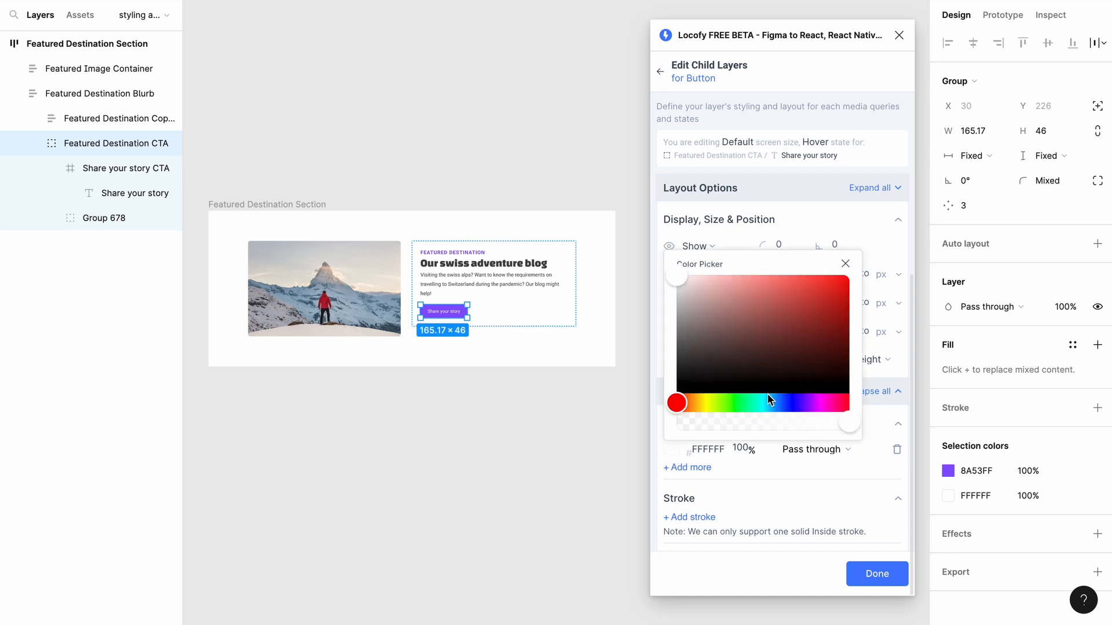